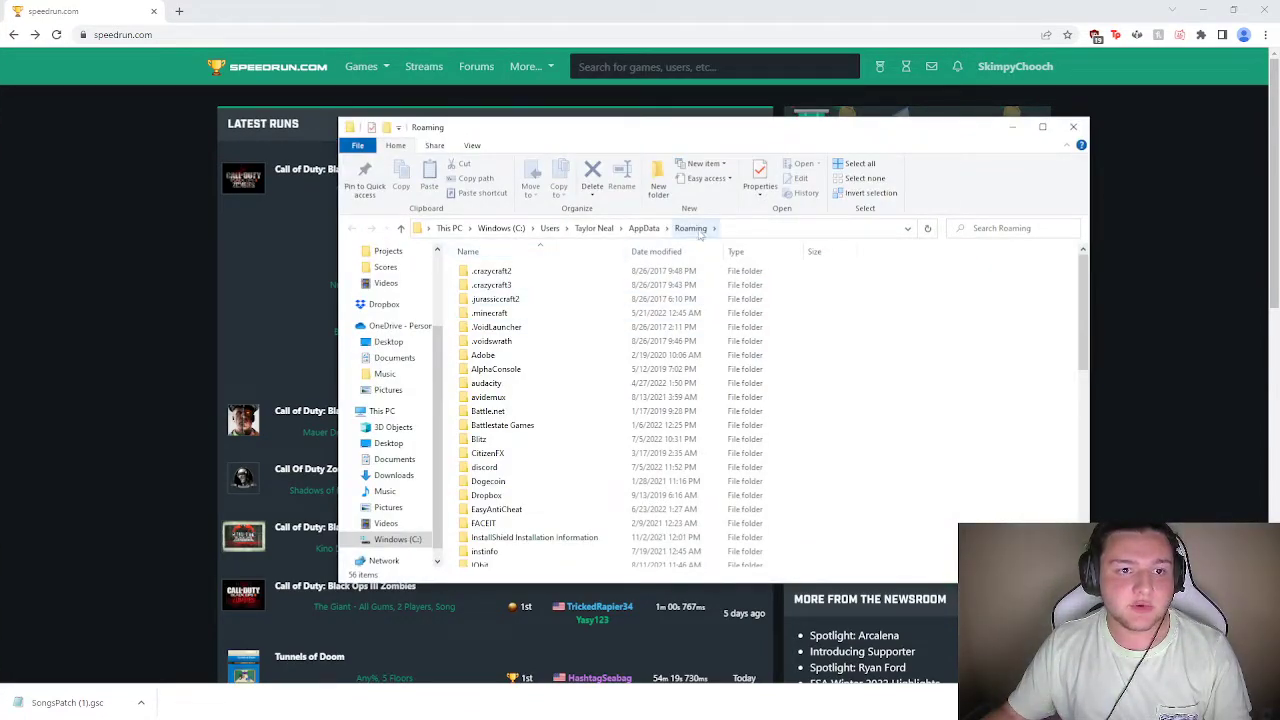
# Navigate from AppData through Local, Plutonium, storage, t6 and scripts to the zm folder
pyautogui.click(644, 228)
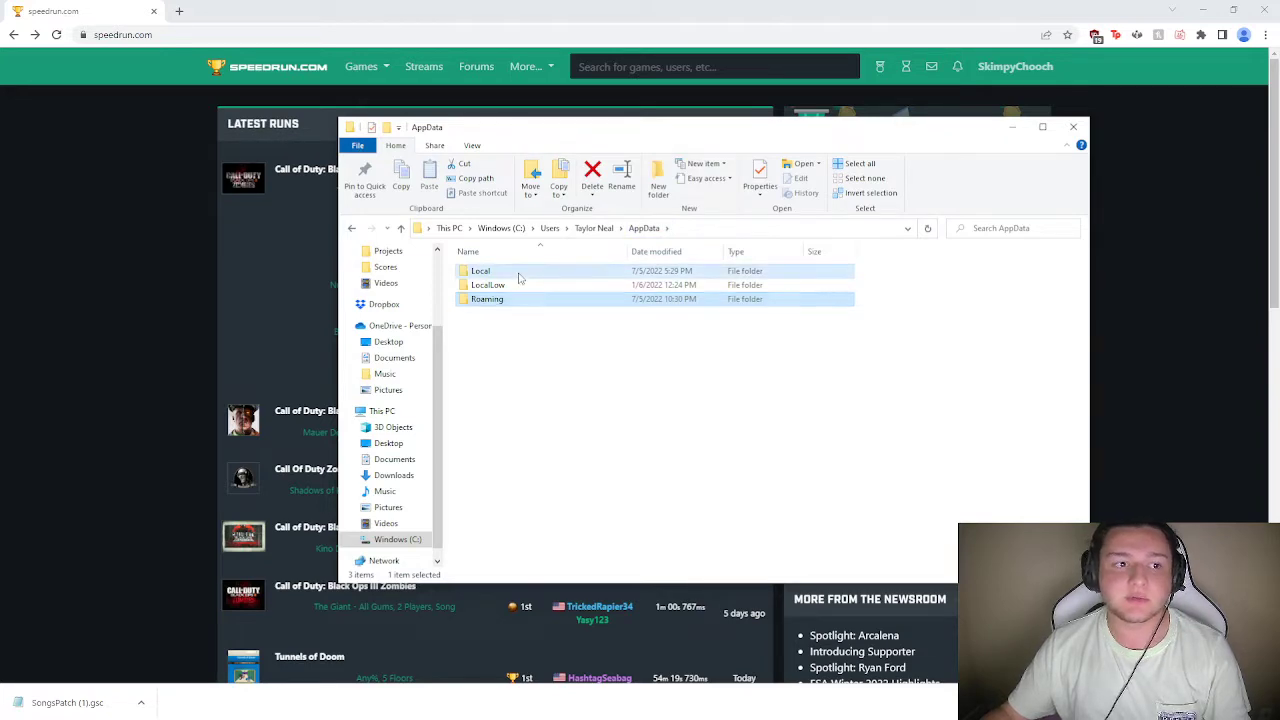
pyautogui.doubleClick(480, 270)
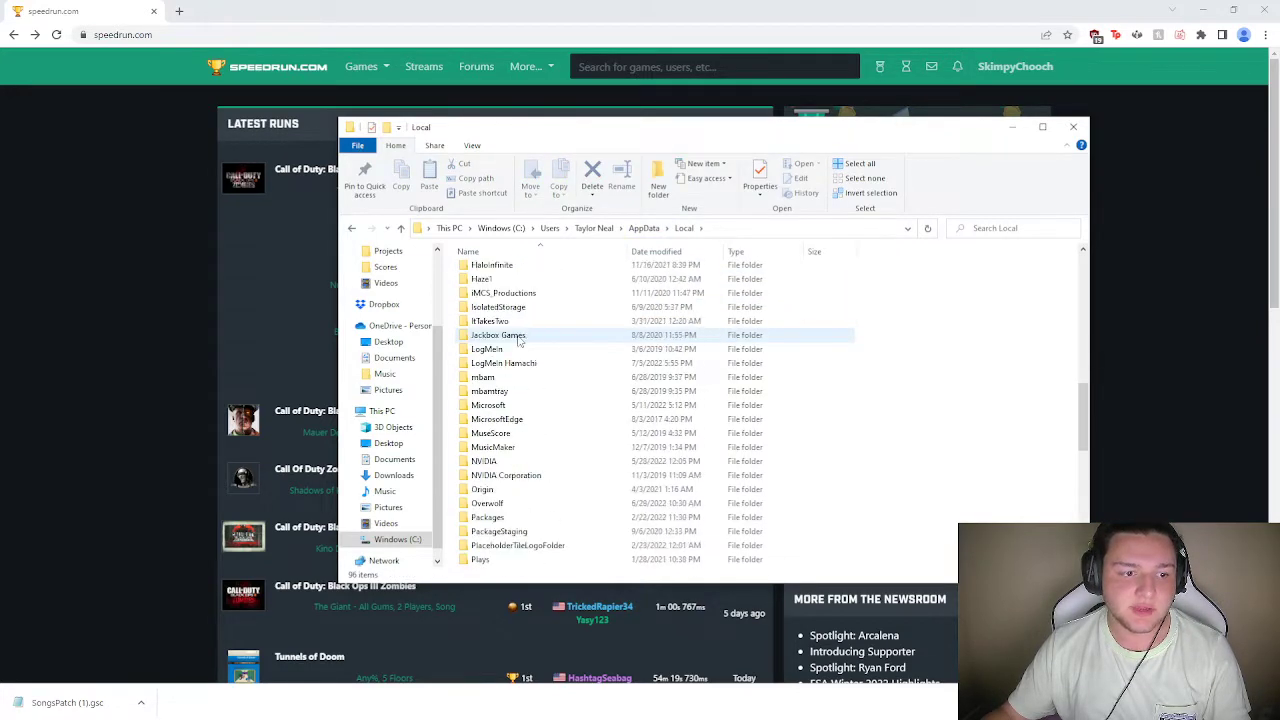
pyautogui.doubleClick(498, 334)
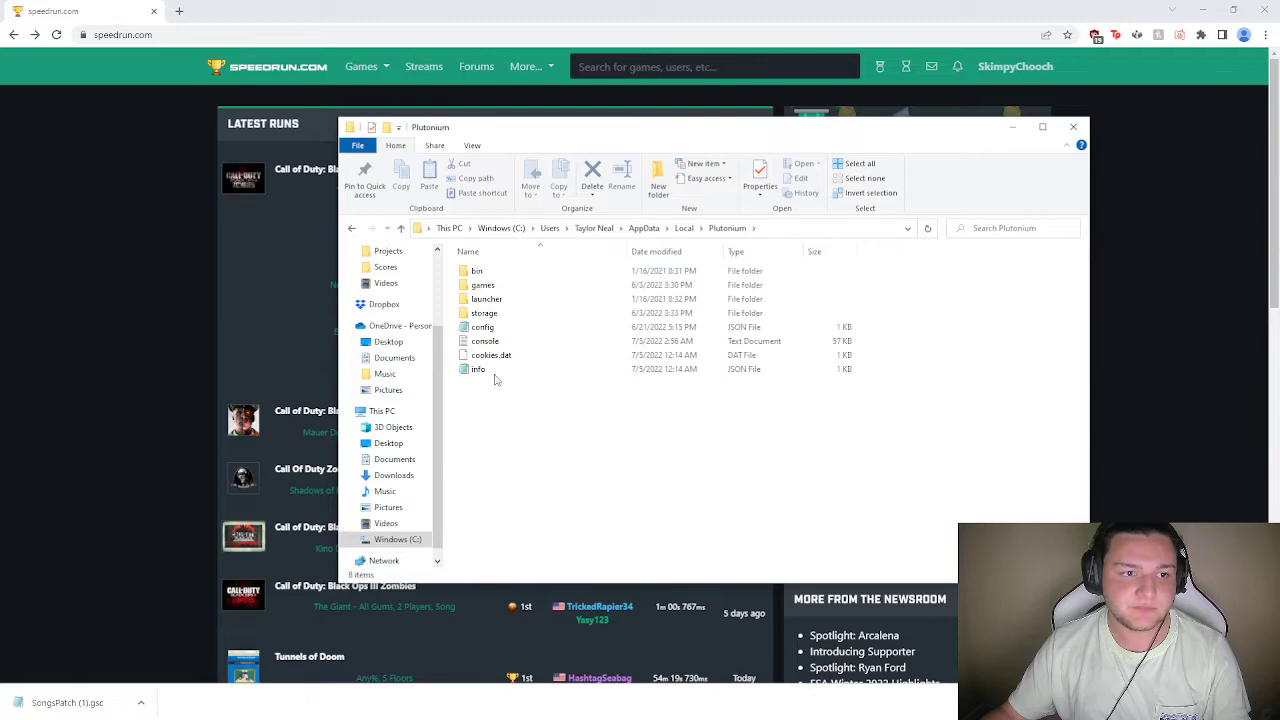
pyautogui.doubleClick(484, 313)
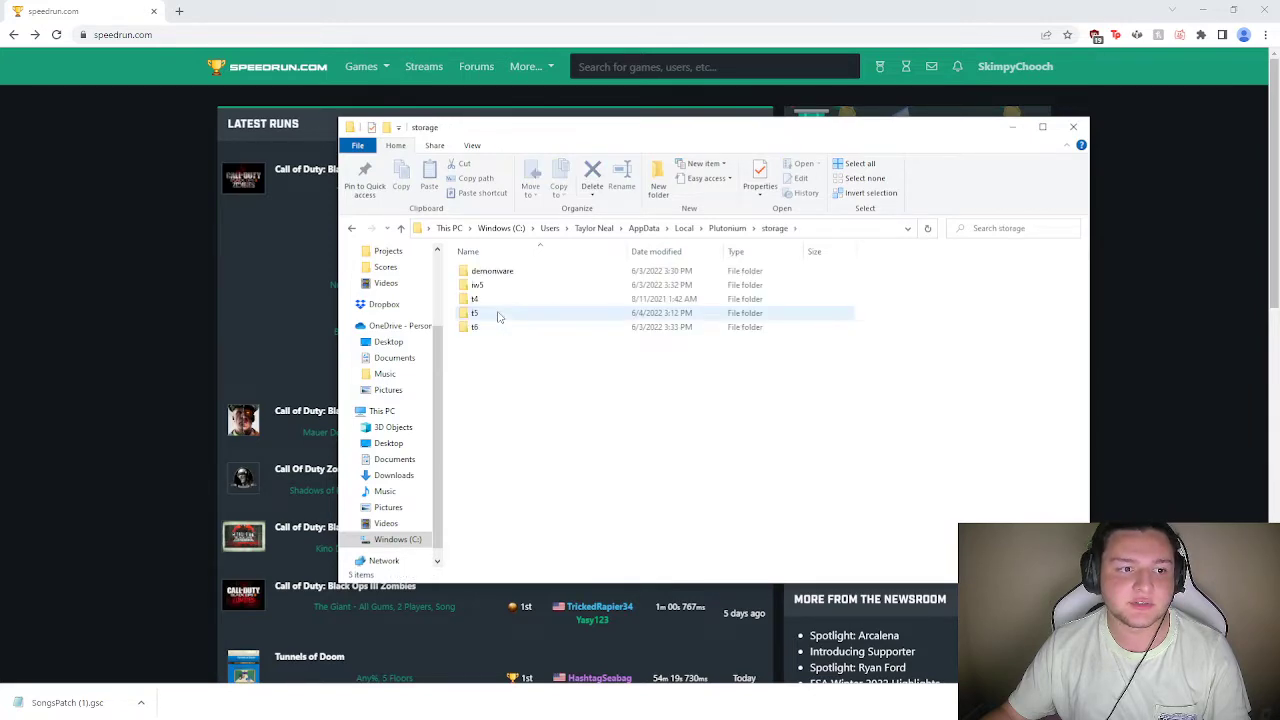
pyautogui.doubleClick(474, 327)
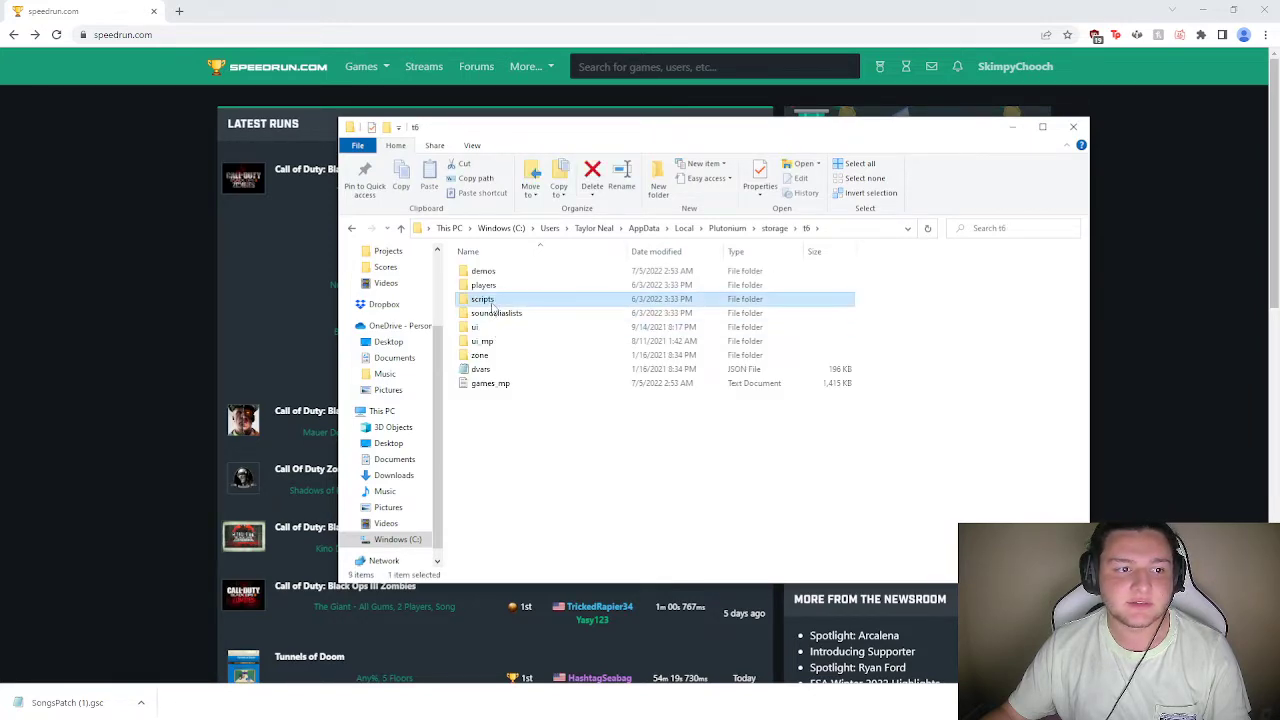
pyautogui.doubleClick(482, 299)
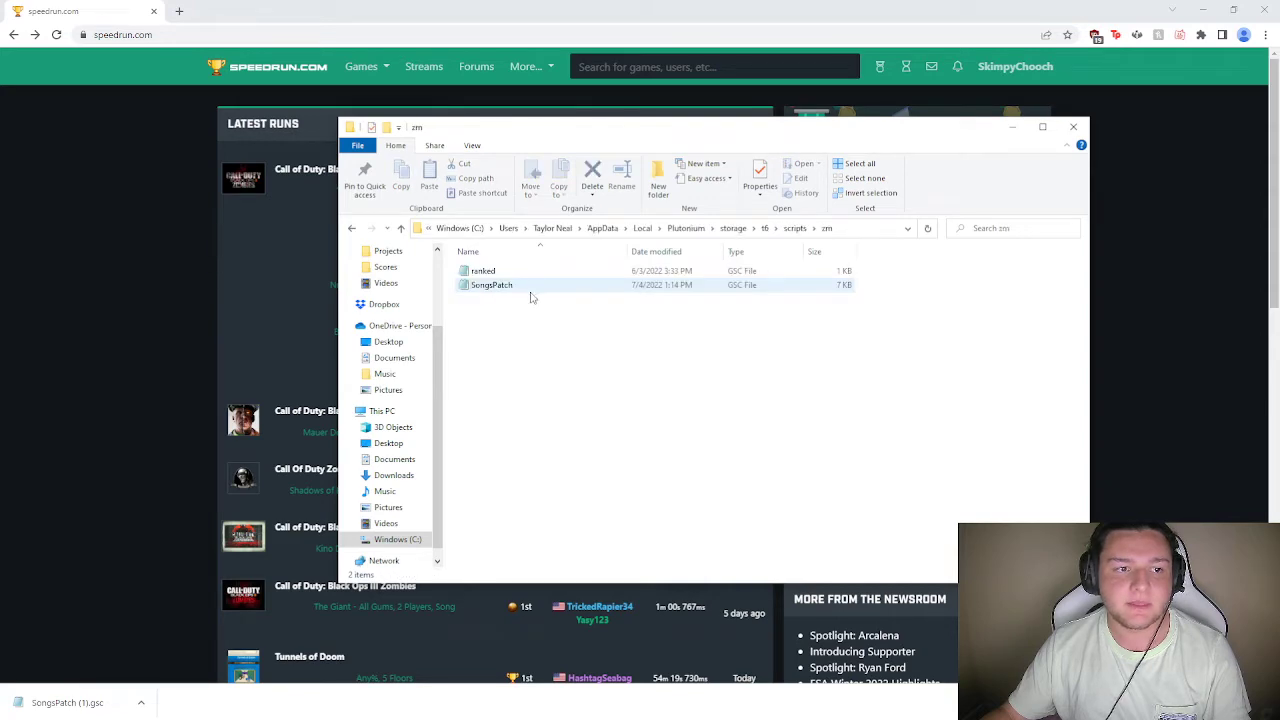
pyautogui.click(483, 271)
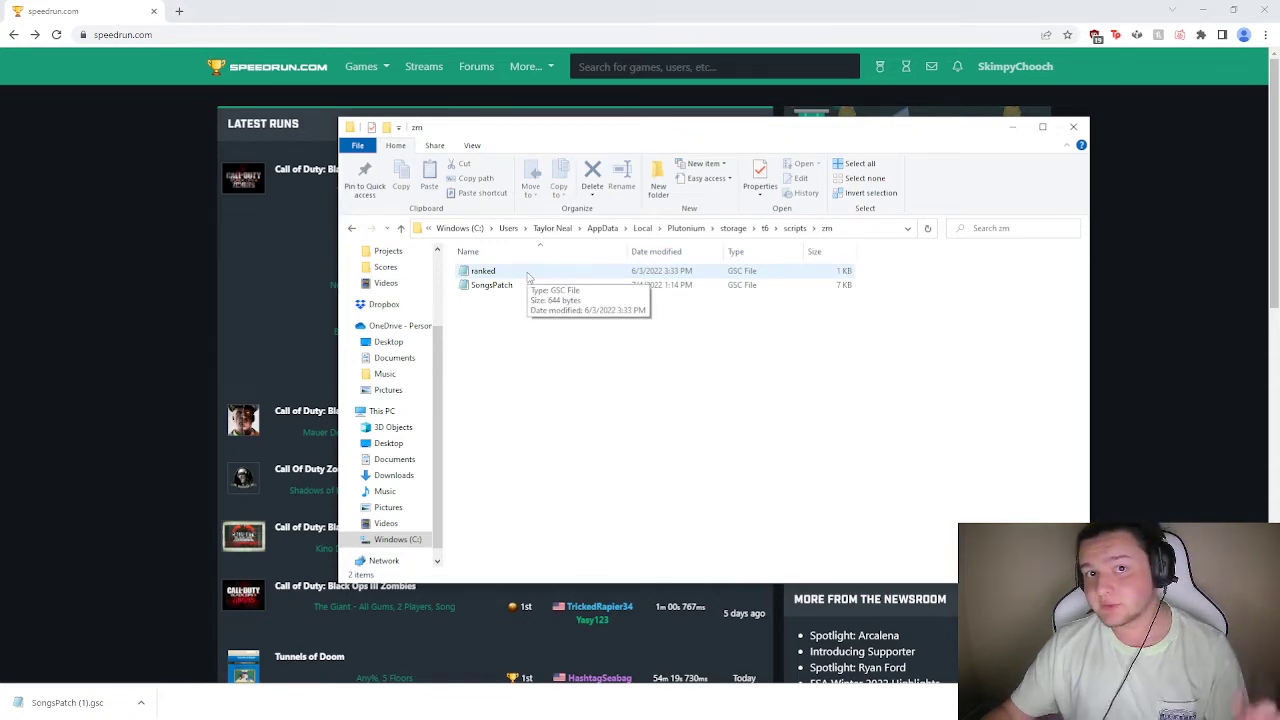
pyautogui.click(491, 285)
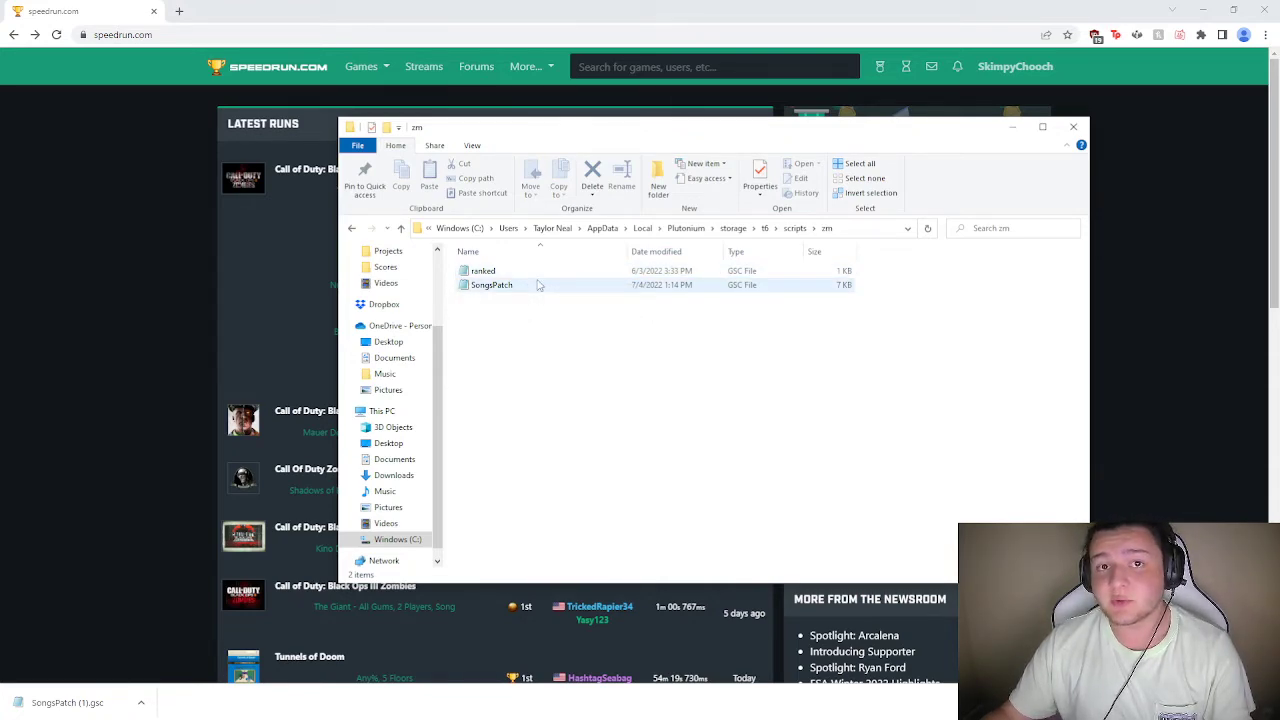
pyautogui.moveTo(519, 288)
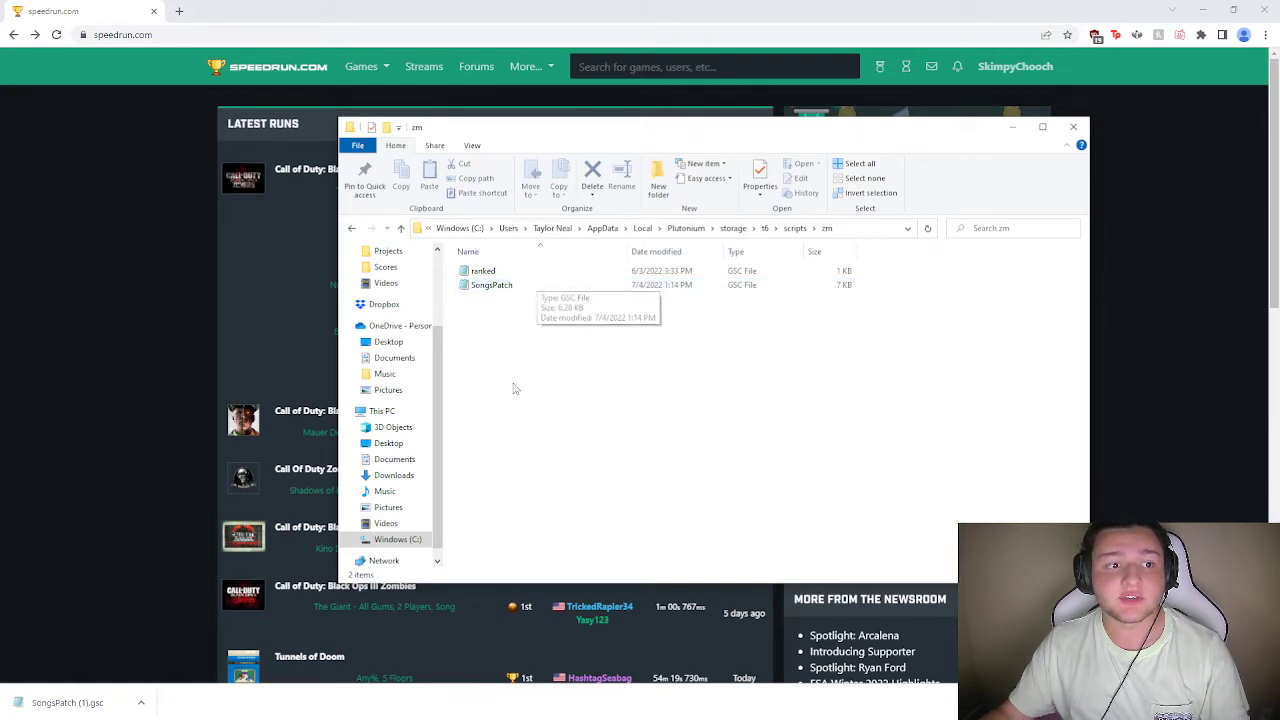
pyautogui.moveTo(529, 379)
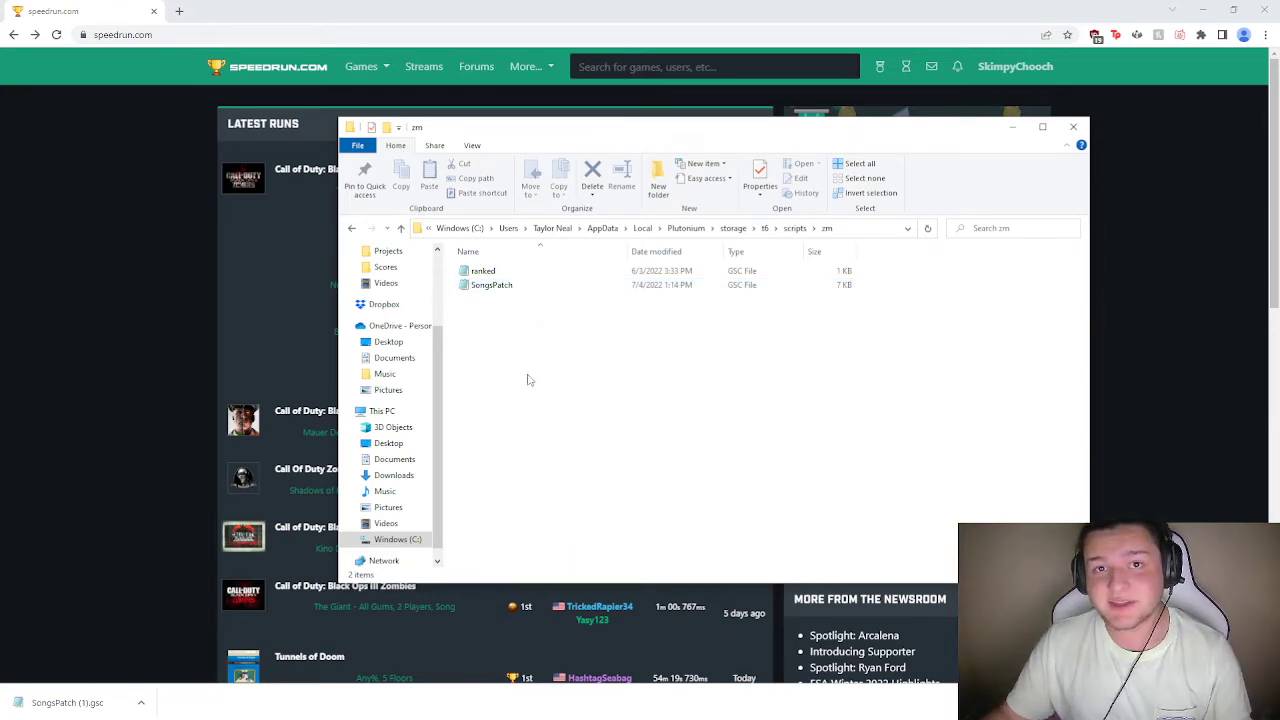